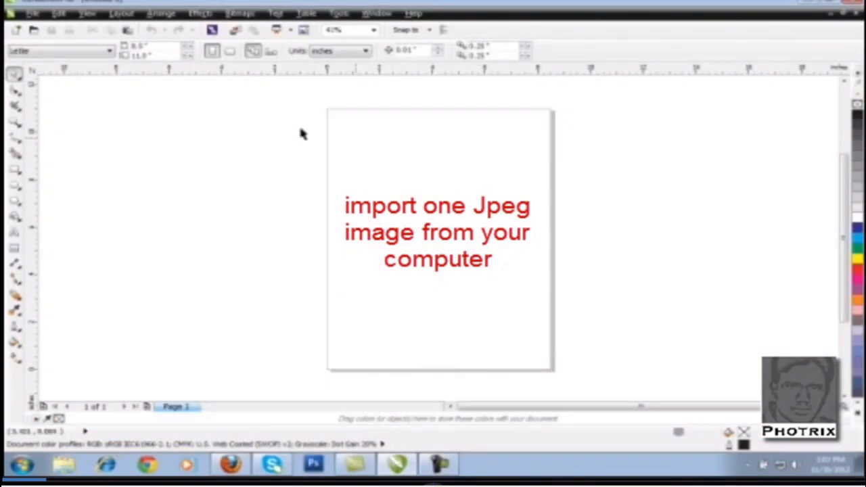
mouse_move(225, 149)
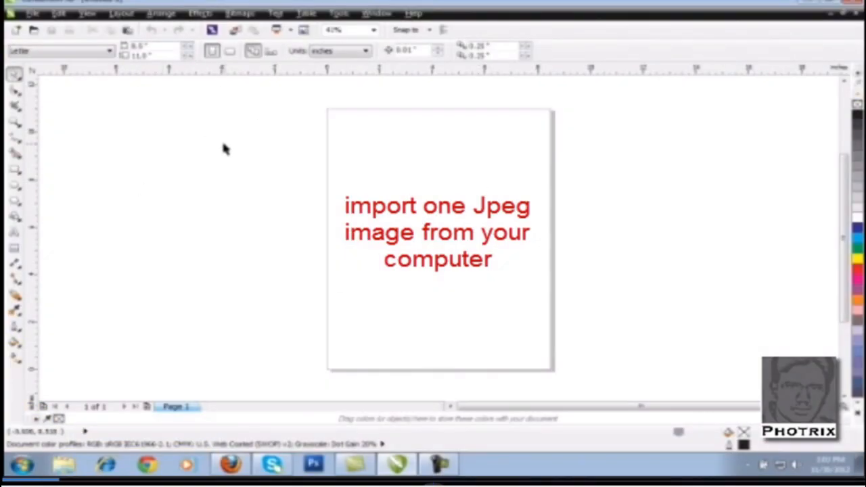
Choose File > Import to bring up the image import dialog
left_click(161, 12)
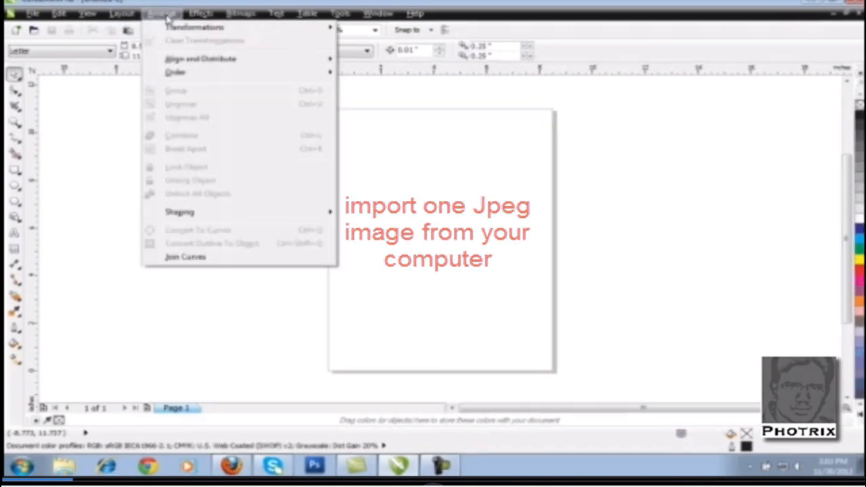
left_click(48, 14)
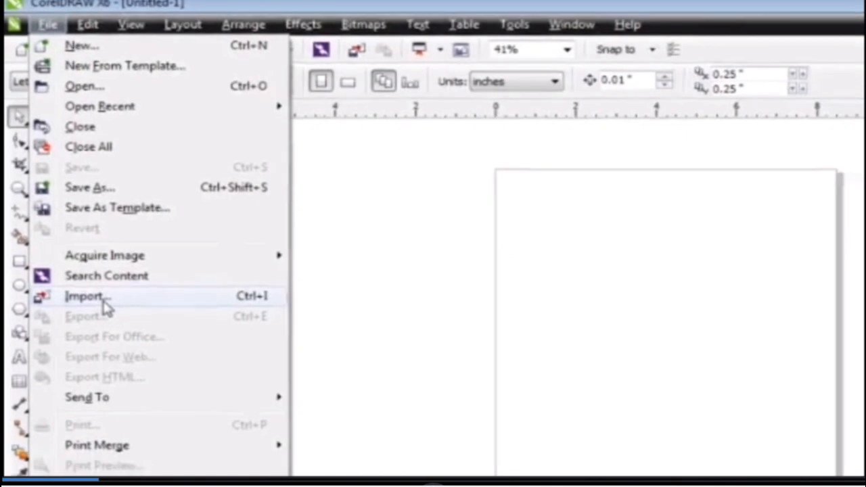
left_click(84, 296)
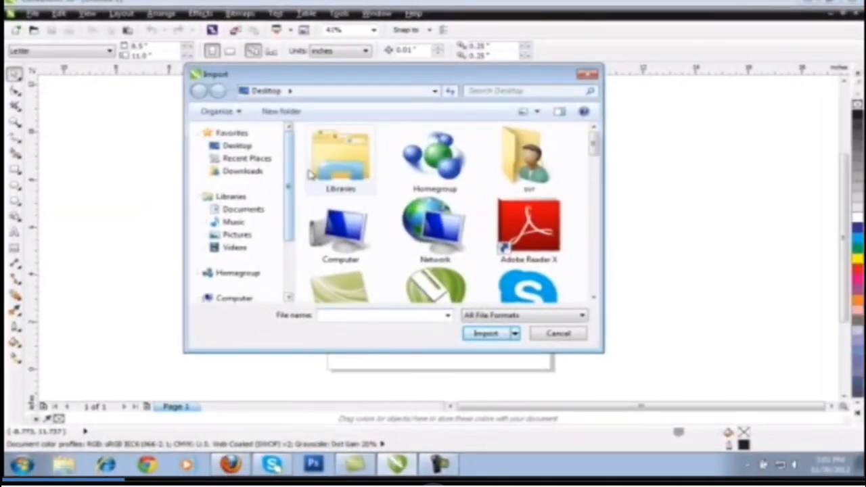
Select the cartoon pencil JPEG on the Desktop and import it onto the page
scroll("down", 3)
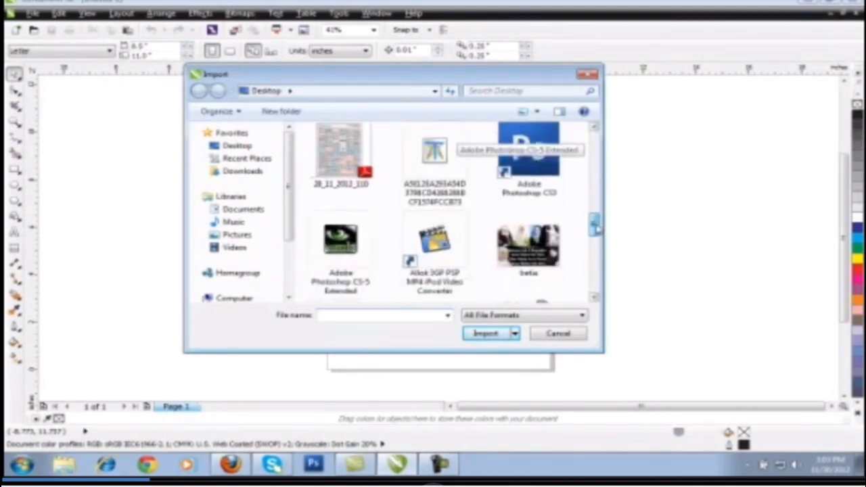
scroll("down", 3)
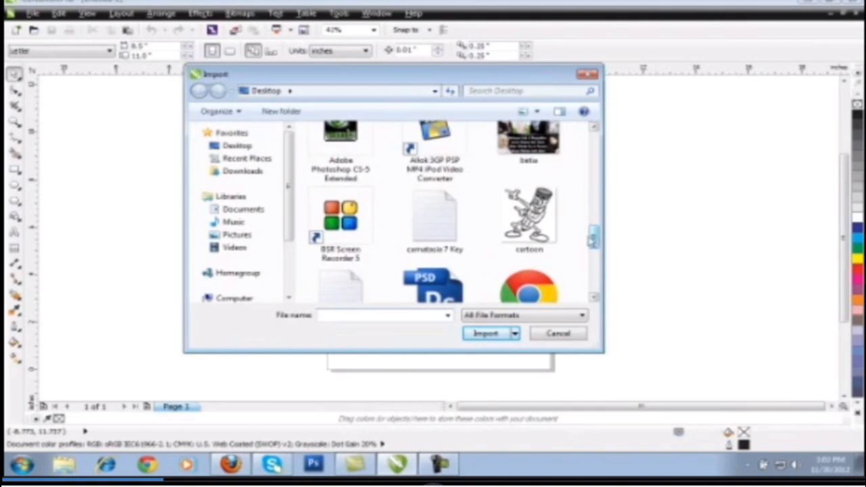
left_click(529, 216)
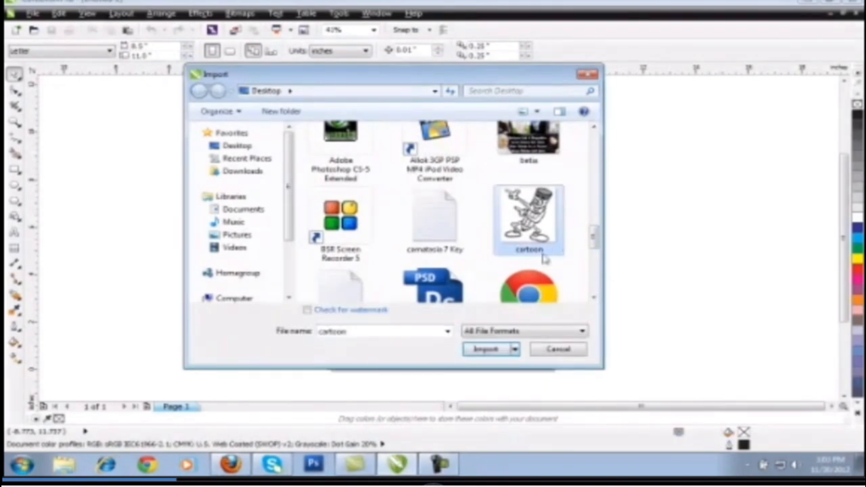
left_click(486, 349)
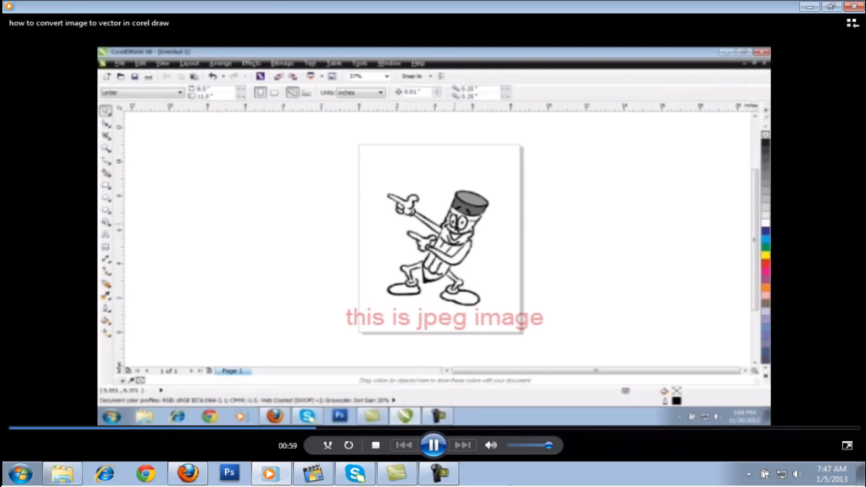
Quick Trace the selected pencil bitmap from the Trace Bitmap menu
left_click(436, 230)
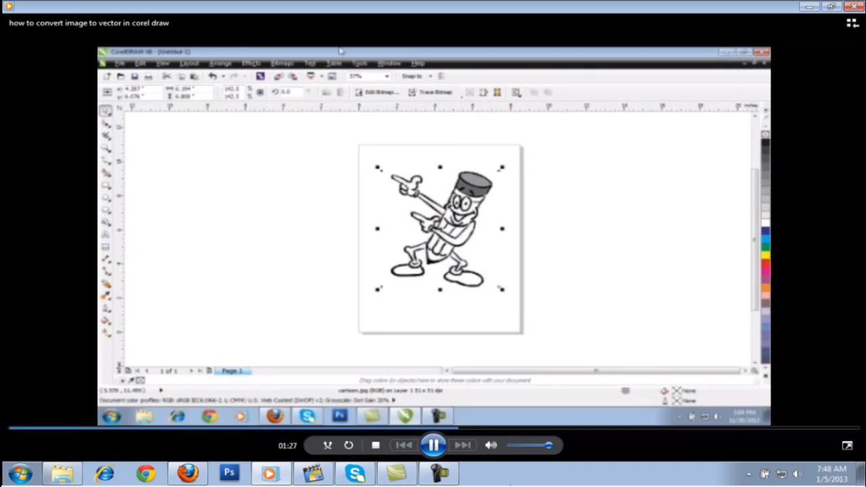
left_click(429, 112)
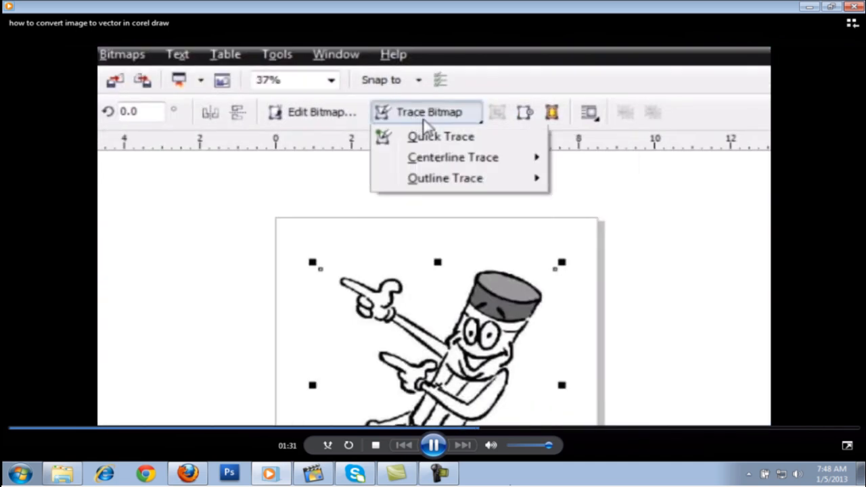
mouse_move(440, 136)
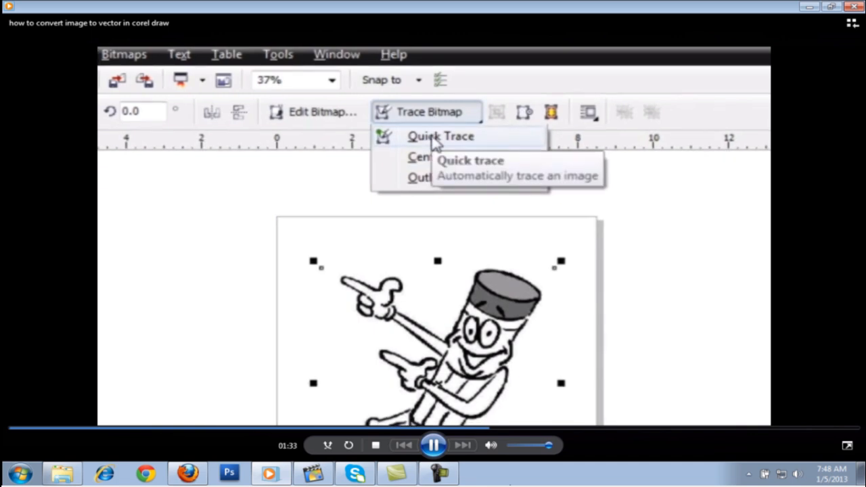
left_click(440, 136)
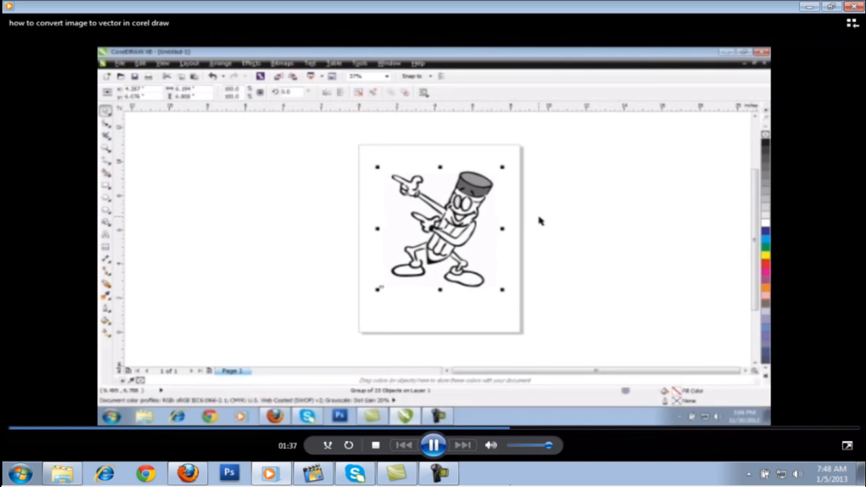
mouse_move(539, 293)
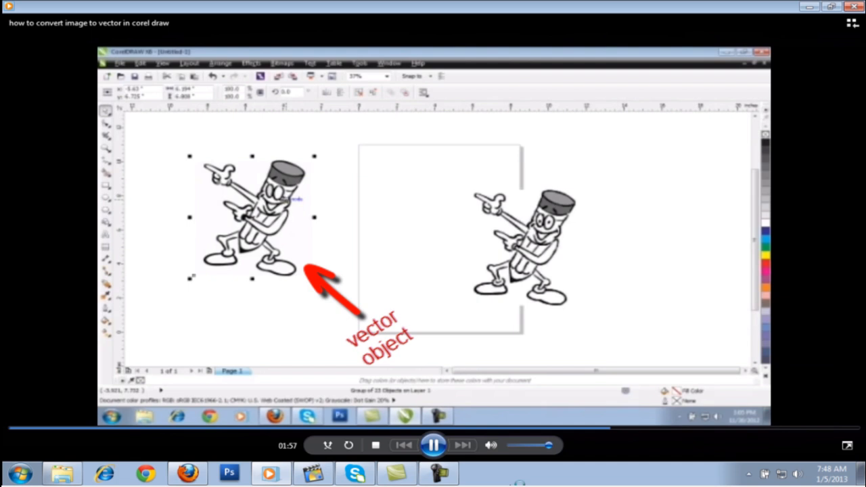
Bring up the context menu for the traced vector group
right_click(237, 217)
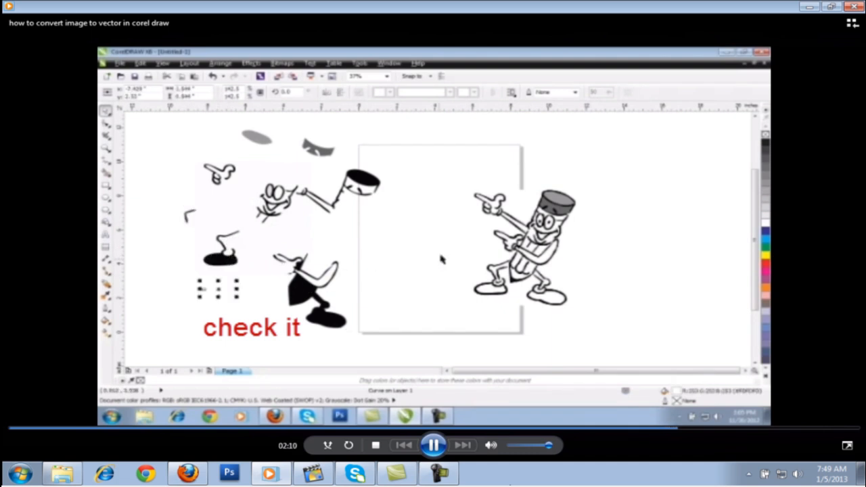
Select individual traced pieces, such as the pencil's top band, on their own
left_click(220, 257)
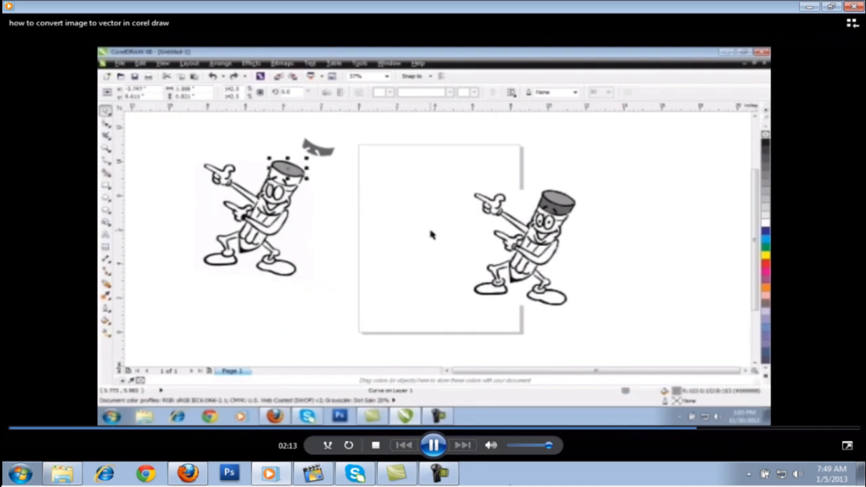
left_click(365, 201)
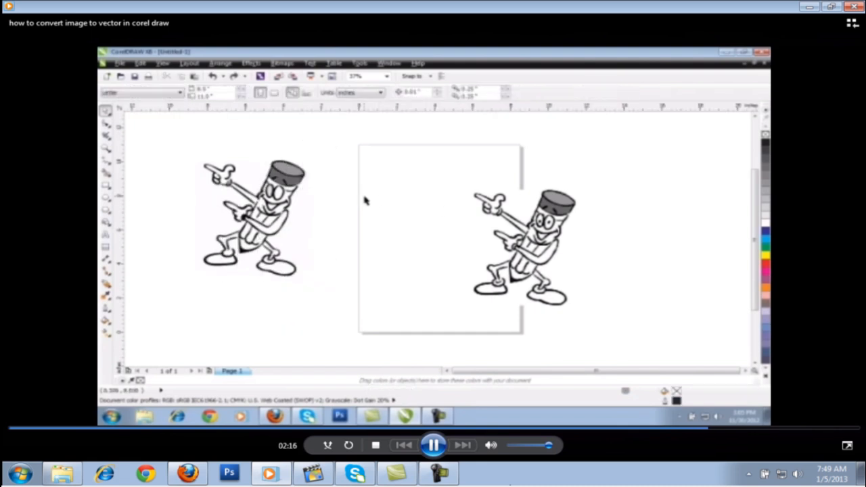
left_click(254, 217)
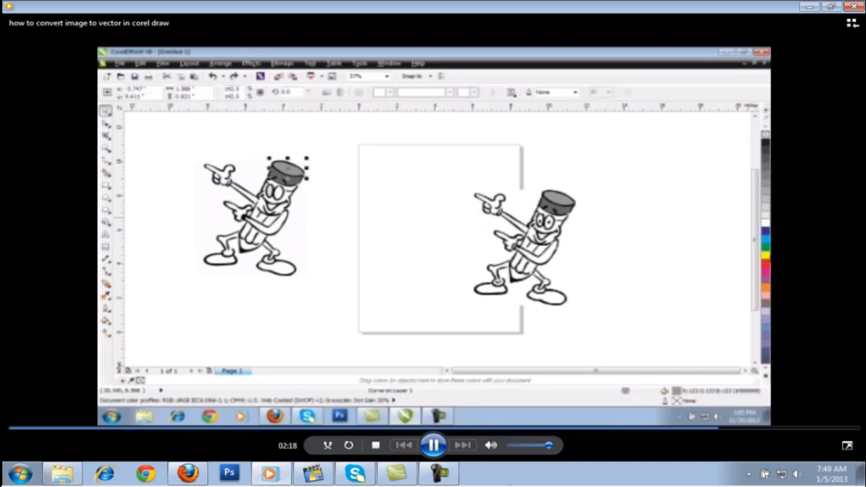